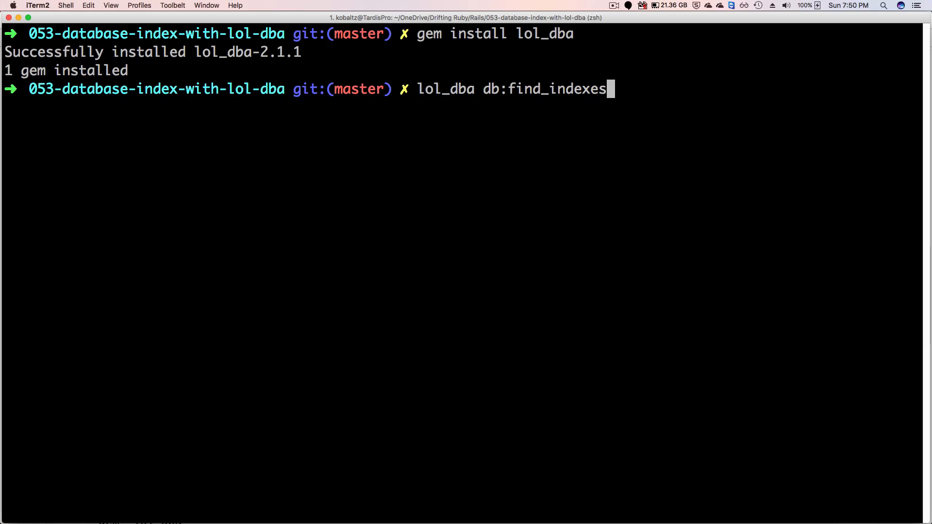
# - Run lol_dba db:find_indexes and review the suggested AddMissingIndexes migration for comments and posts
pyautogui.press('Return')
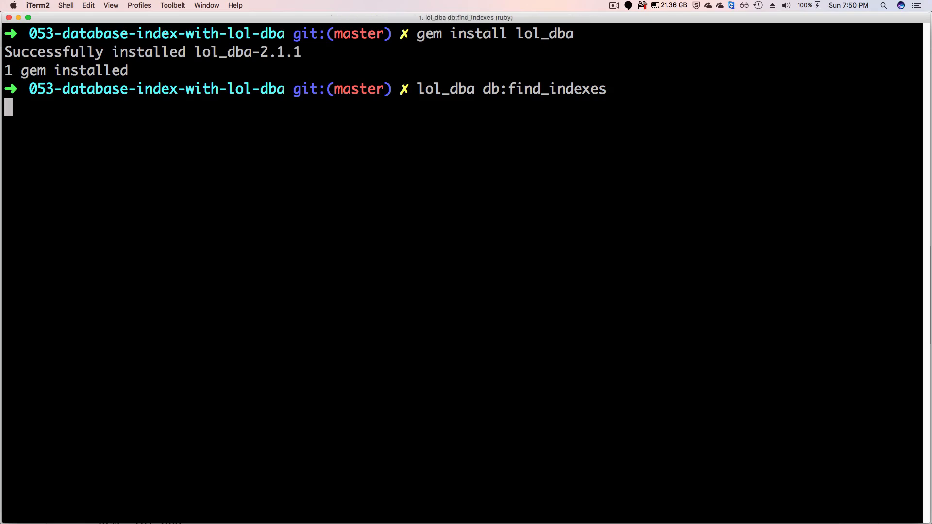
pyautogui.press('Return')
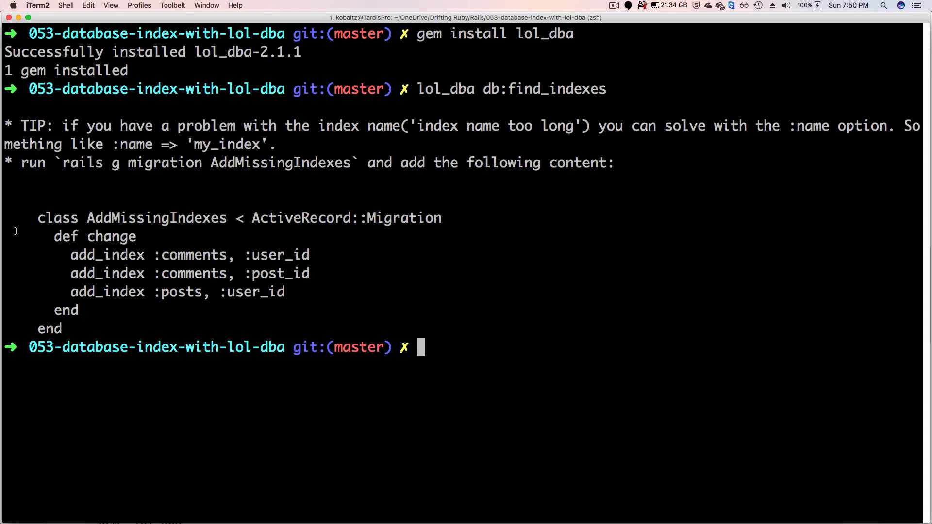
pyautogui.moveTo(233, 251)
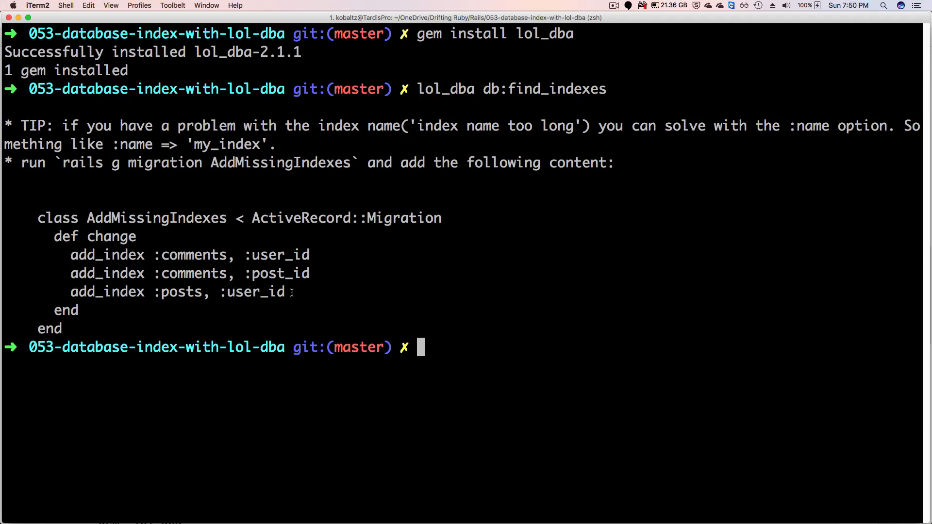
pyautogui.moveTo(64, 163); pyautogui.dragTo(350, 162)
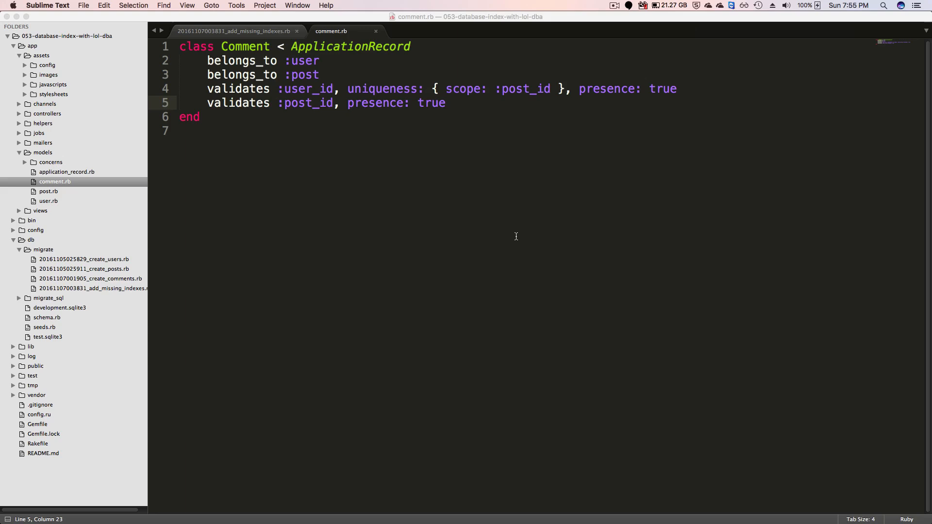
pyautogui.moveTo(197, 85)
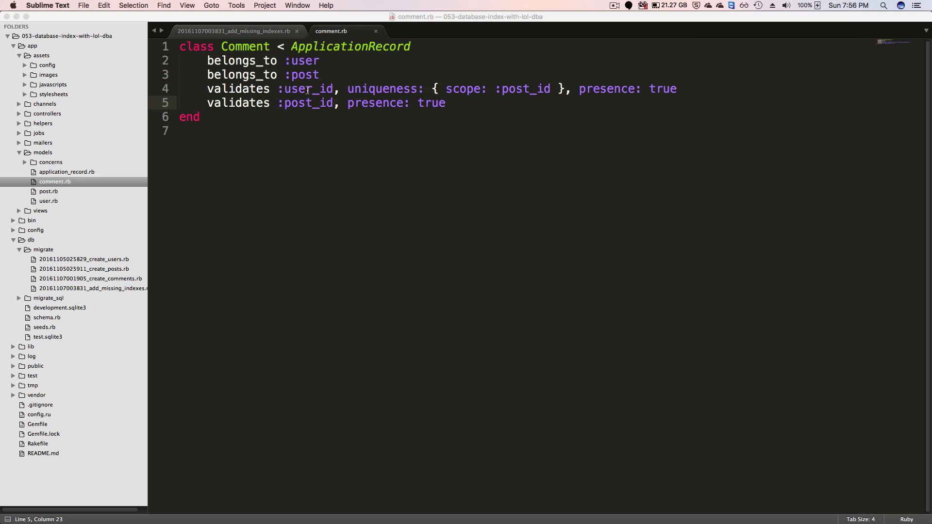
pyautogui.moveTo(470, 88)
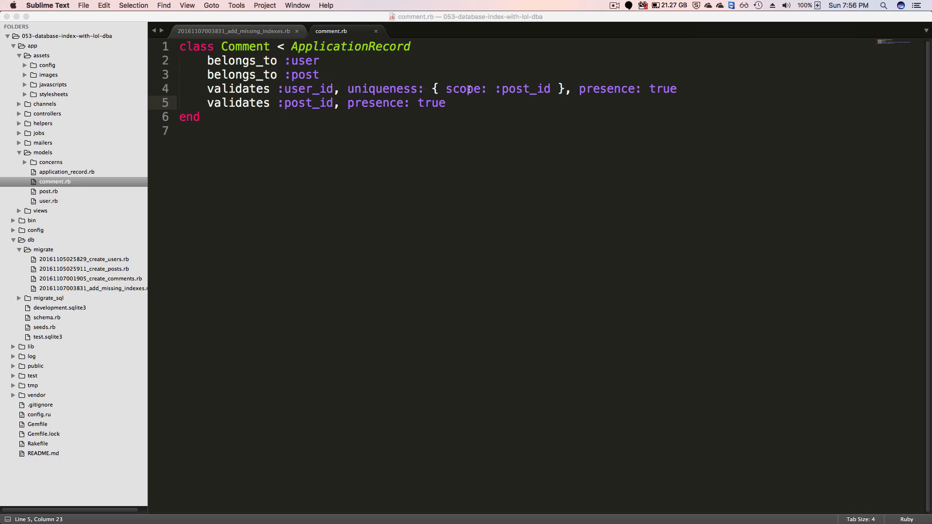
pyautogui.moveTo(558, 78)
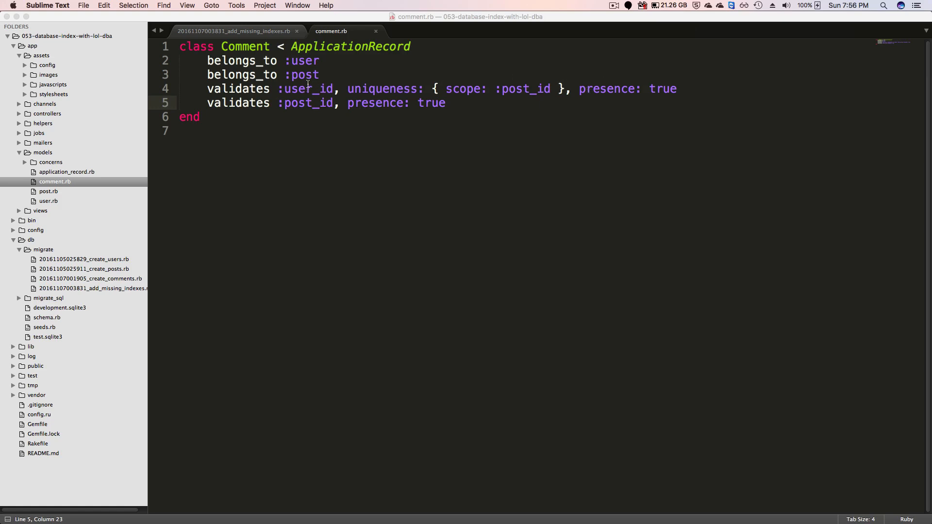
pyautogui.moveTo(534, 89)
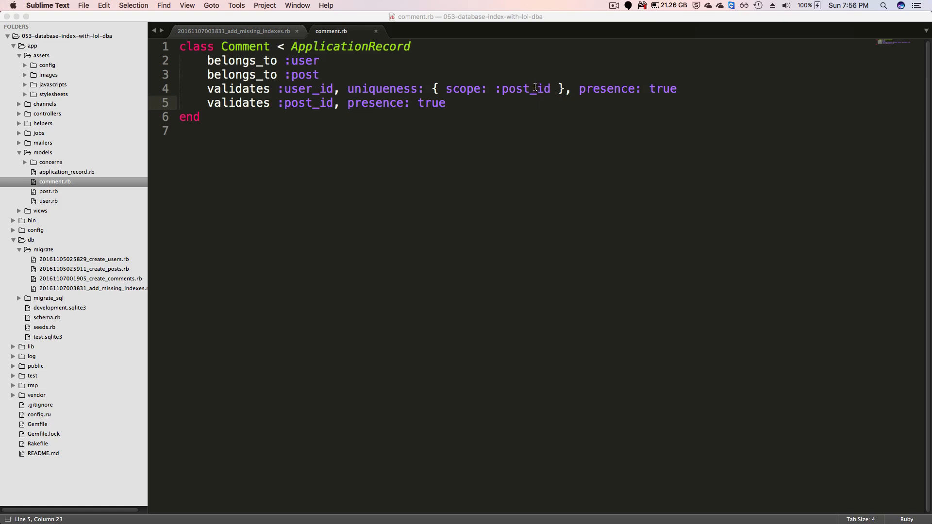
pyautogui.moveTo(381, 89)
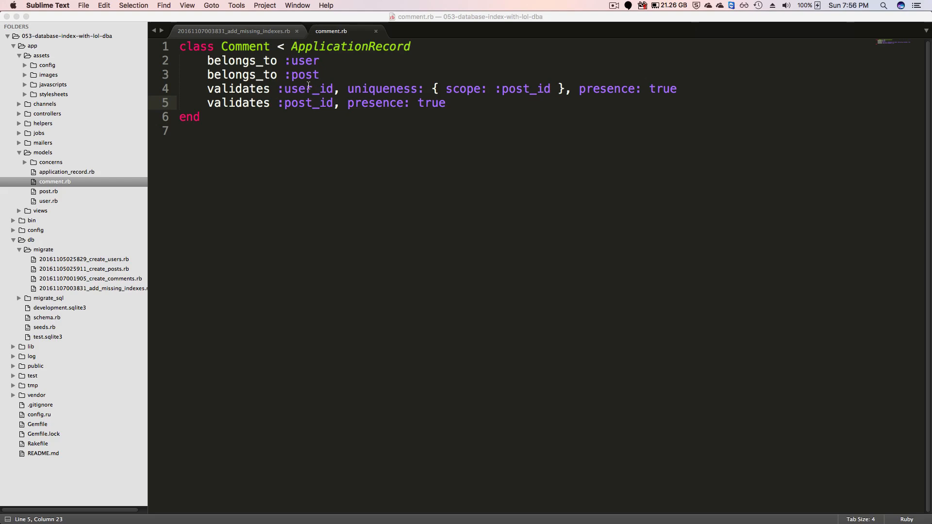
pyautogui.moveTo(527, 88)
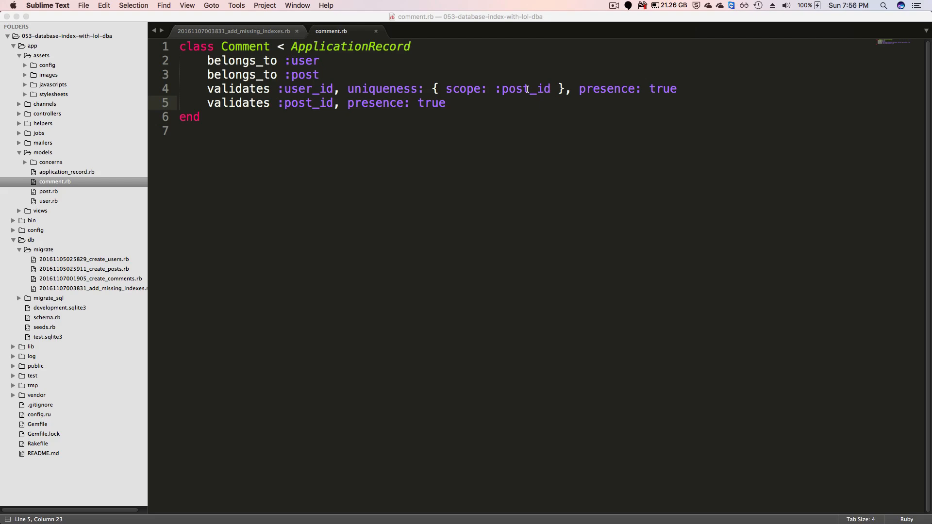
# - In add_missing_indexes, uncomment the indexes and make comments index [:user_id, :post_id], unique: true
pyautogui.click(235, 31)
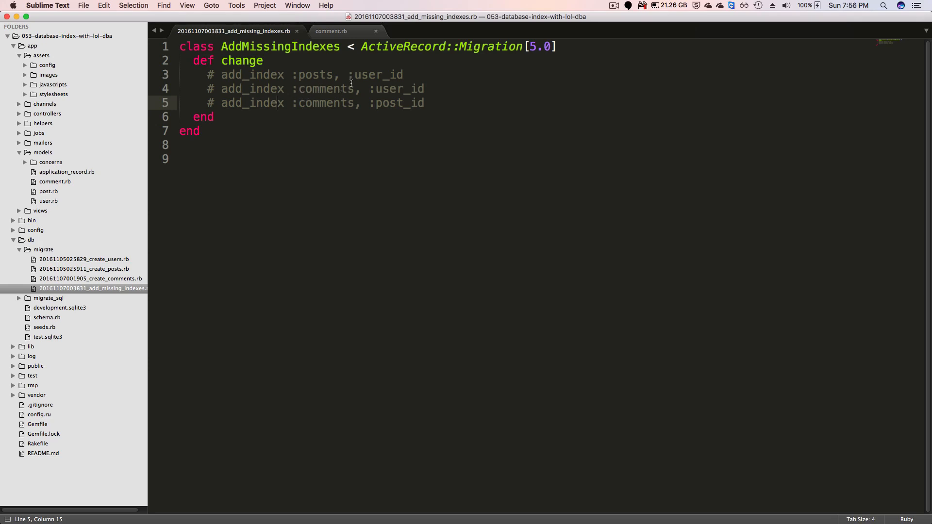
pyautogui.moveTo(387, 88)
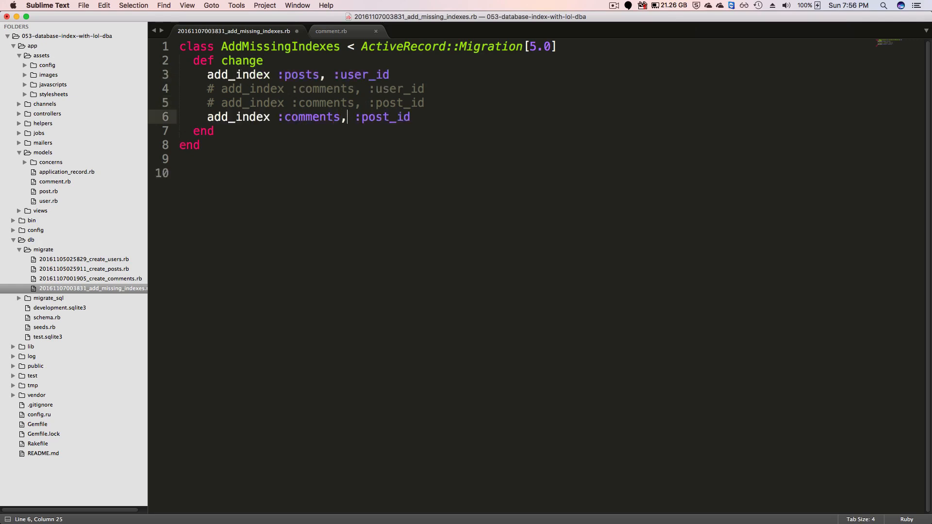
pyautogui.write('[:j')
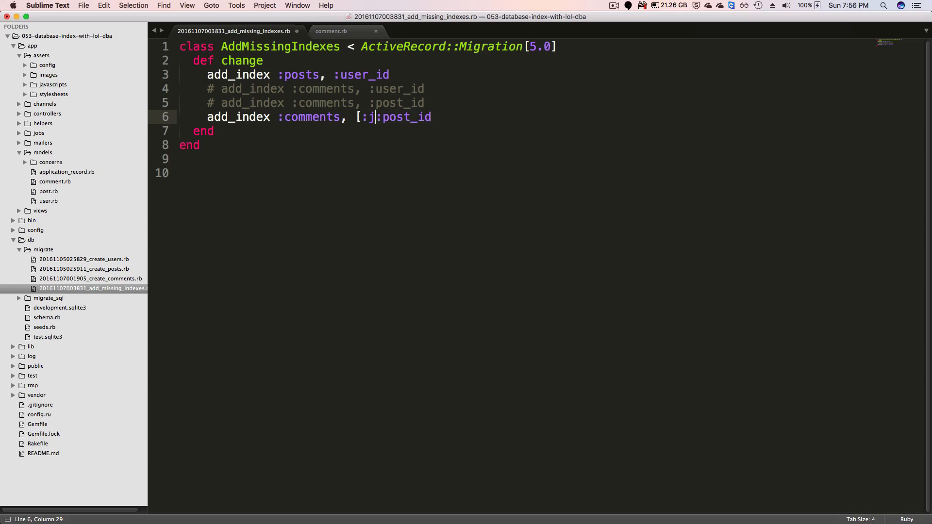
pyautogui.write('user_id,')
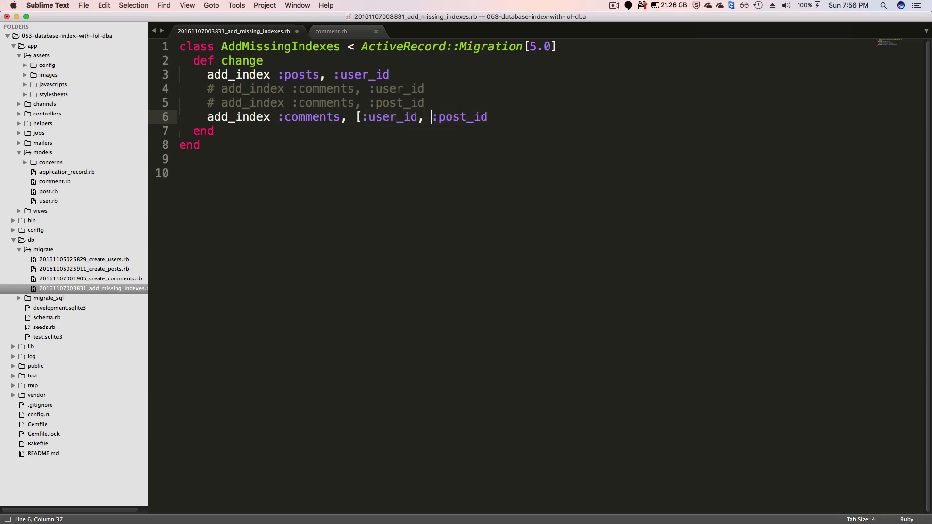
pyautogui.write('], unique:')
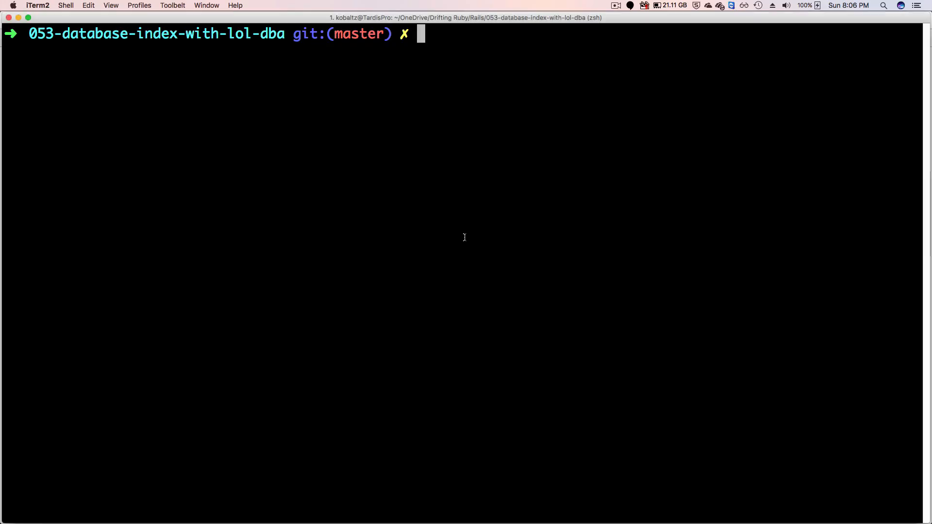
# - Install the squasher gem and run squasher 2017 to squash pre-2017 migrations
pyautogui.write('gem install squasher')
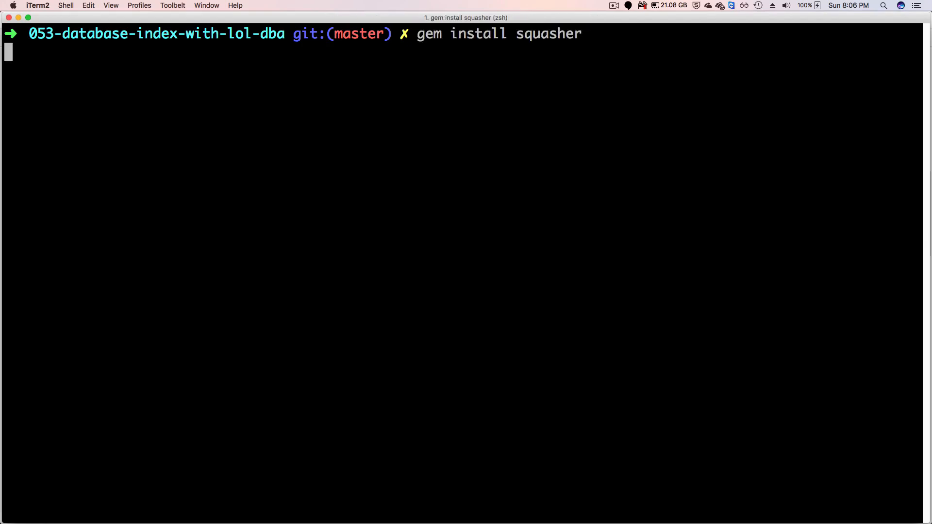
pyautogui.write('squasher 2017')
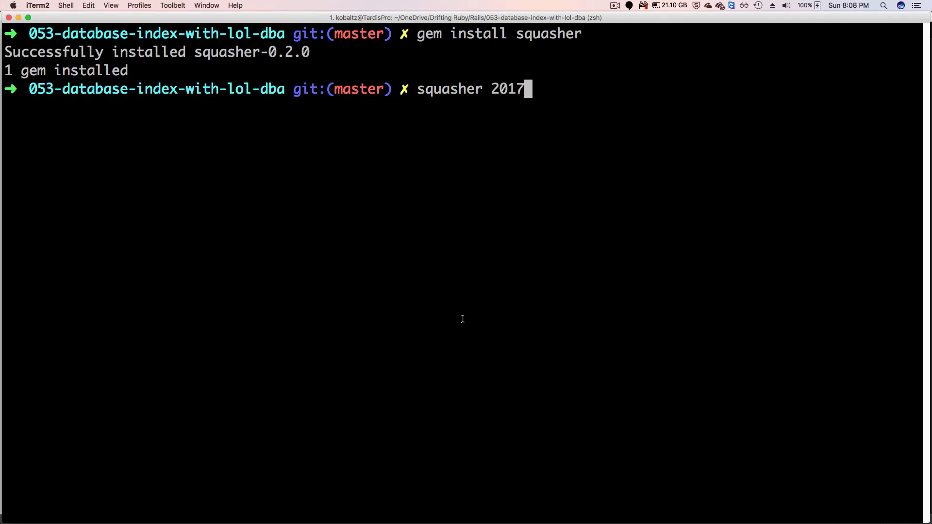
pyautogui.moveTo(456, 267)
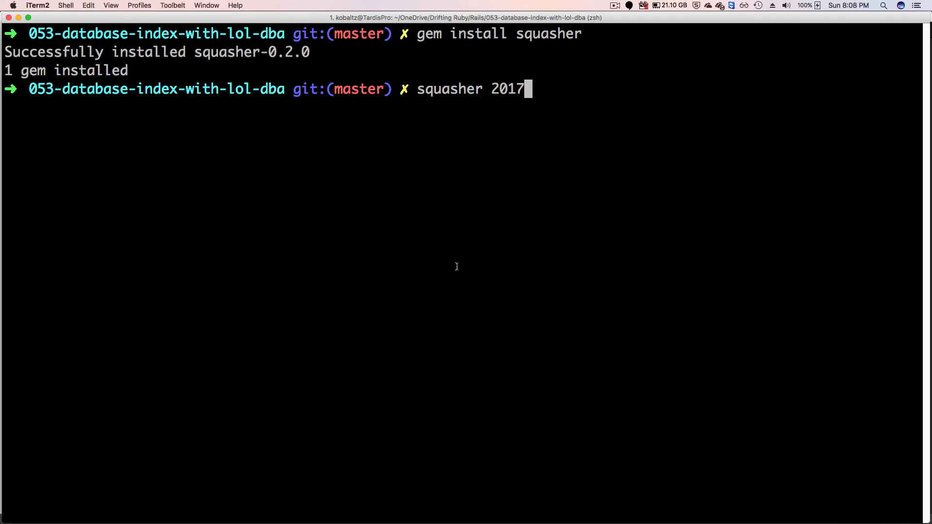
pyautogui.press('Return')
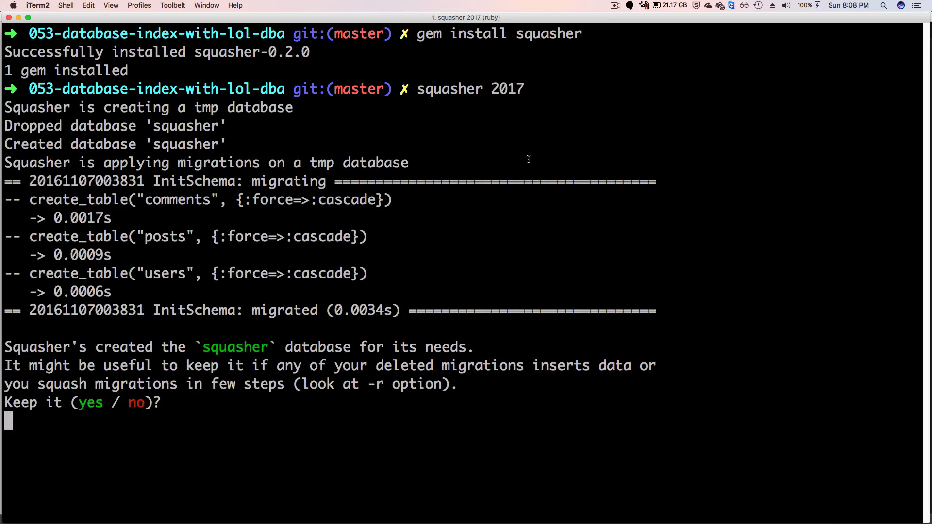
pyautogui.moveTo(278, 446)
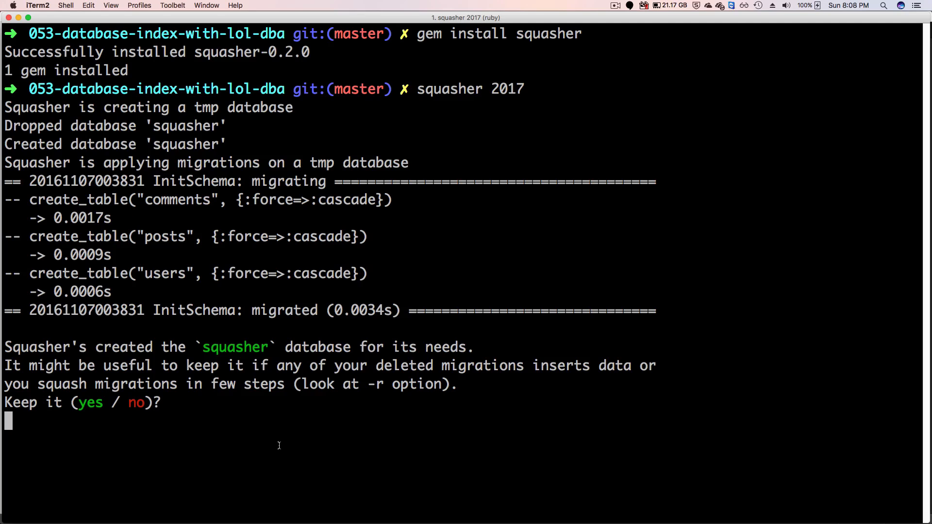
# - Answer no to keeping the temporary database and to the cleanup prompt
pyautogui.write('no')
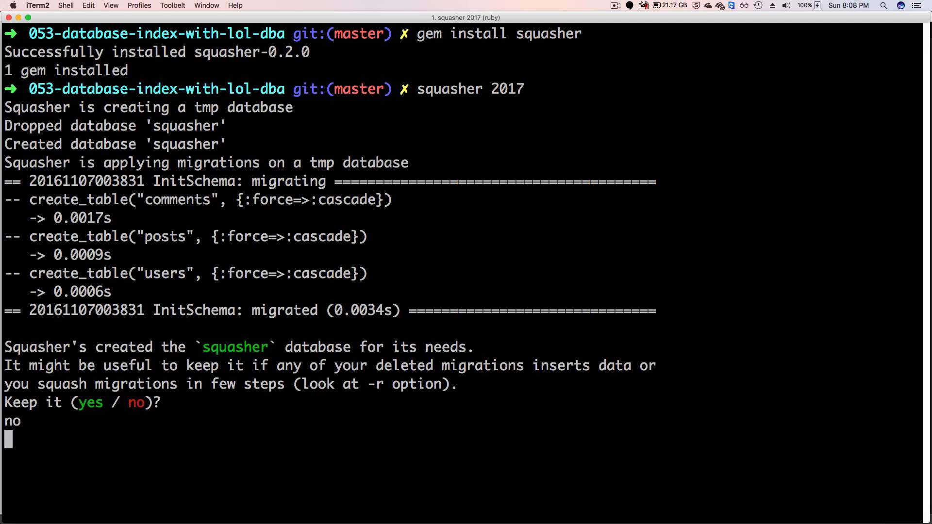
pyautogui.press('Return')
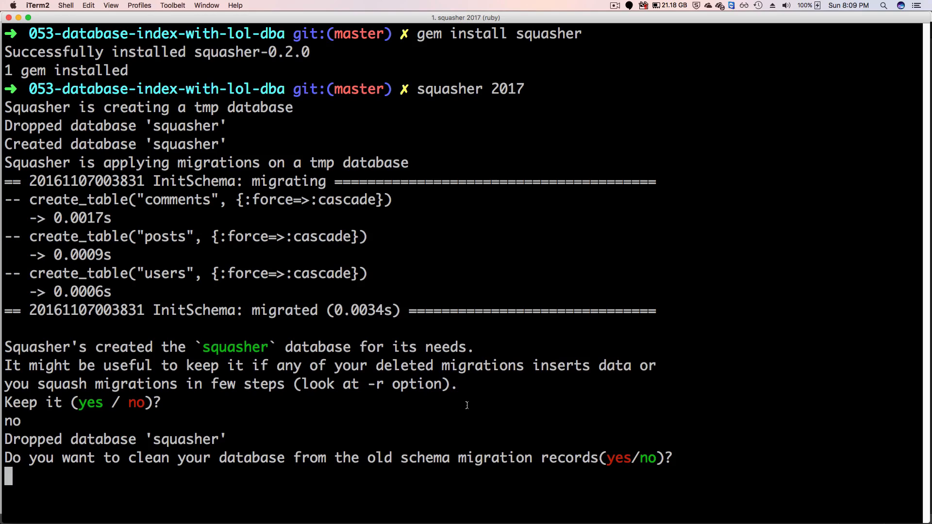
pyautogui.write('no')
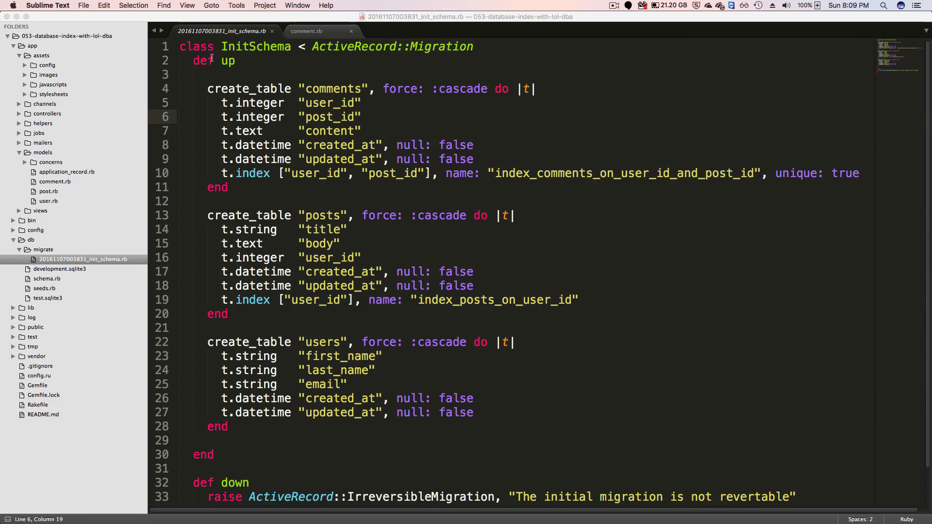
pyautogui.moveTo(284, 449)
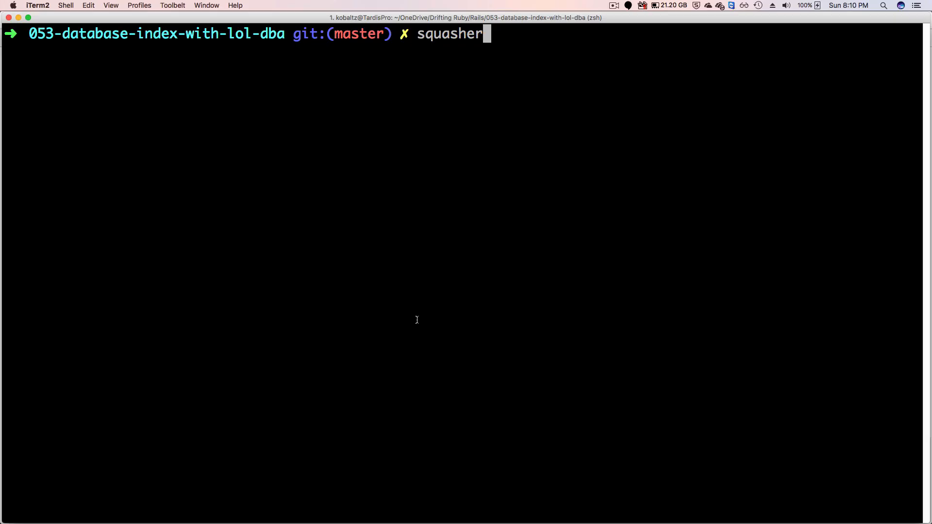
# - Run squasher without arguments to print its squash, clean and info usage help
pyautogui.press('Return')
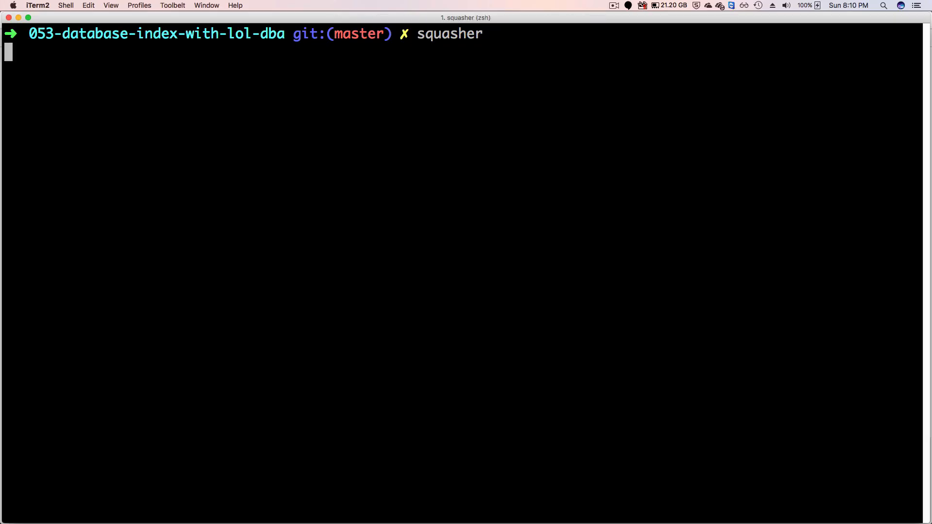
pyautogui.press('Return')
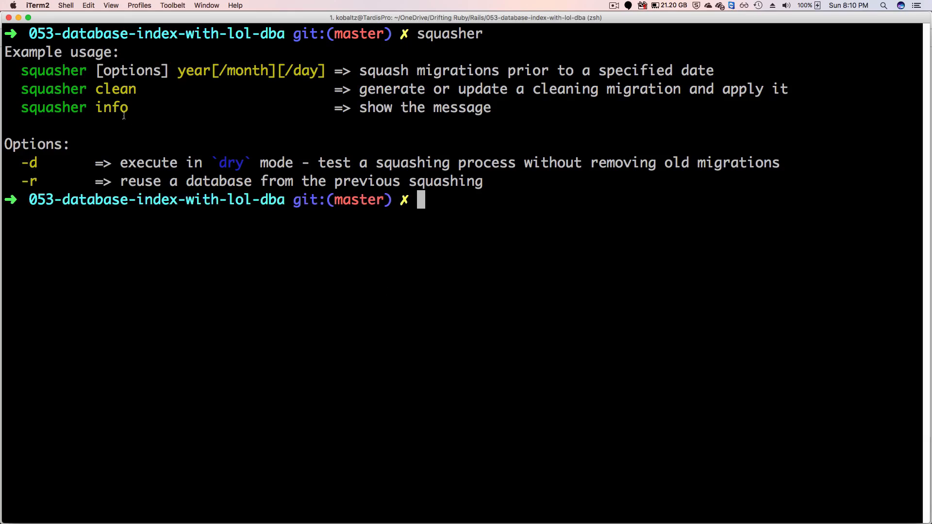
pyautogui.moveTo(53, 68)
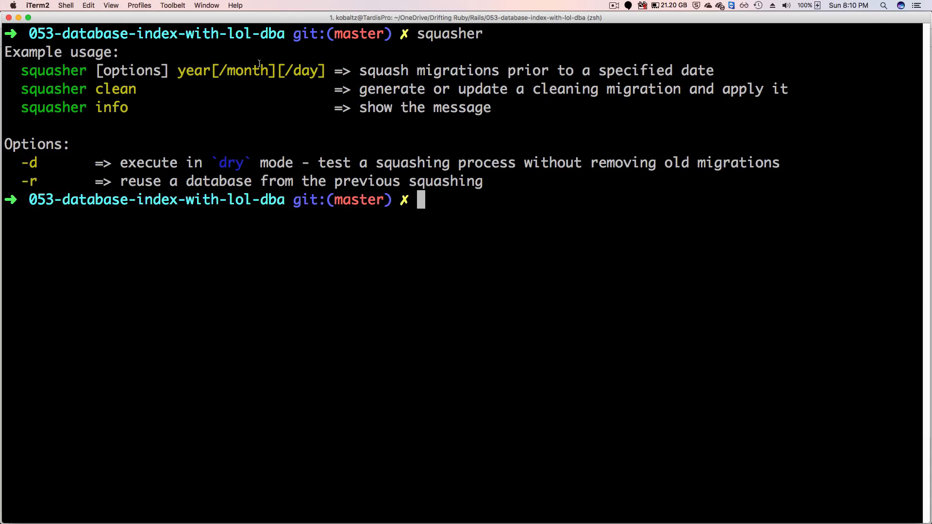
pyautogui.moveTo(313, 63)
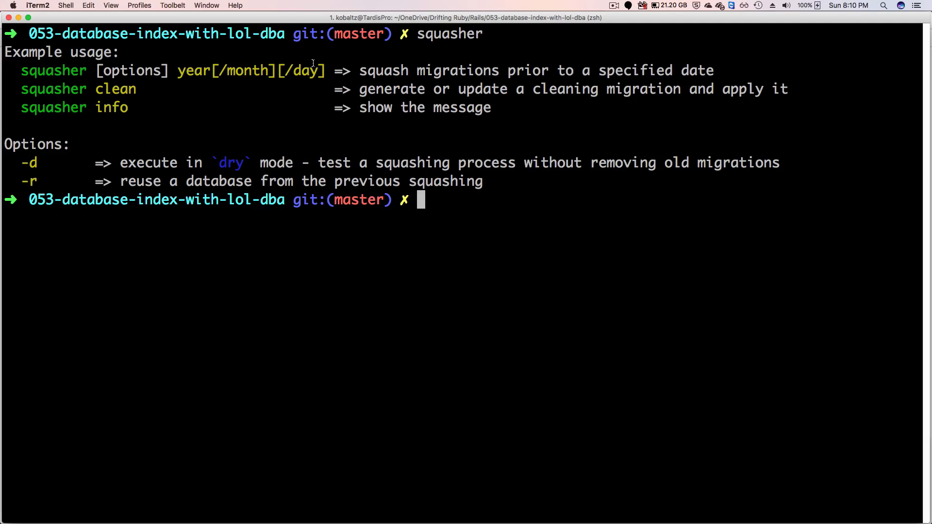
pyautogui.moveTo(323, 54)
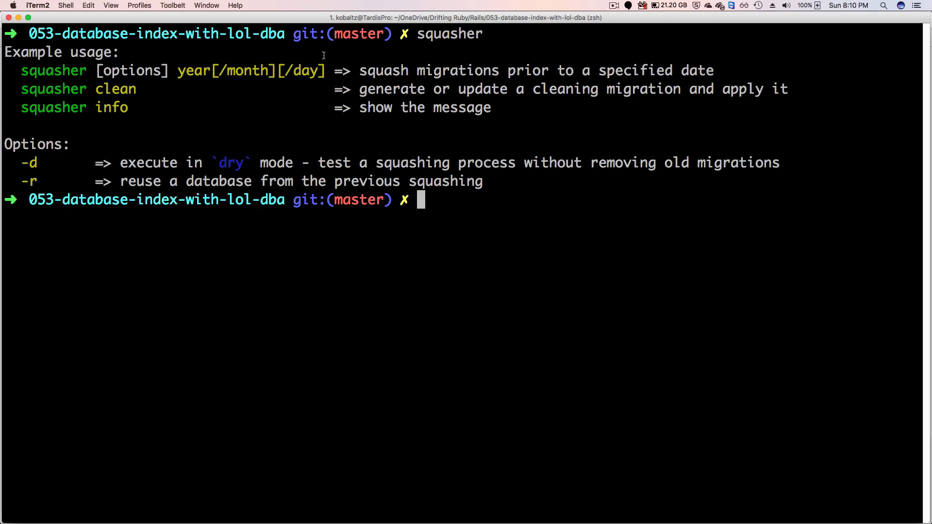
pyautogui.moveTo(54, 160)
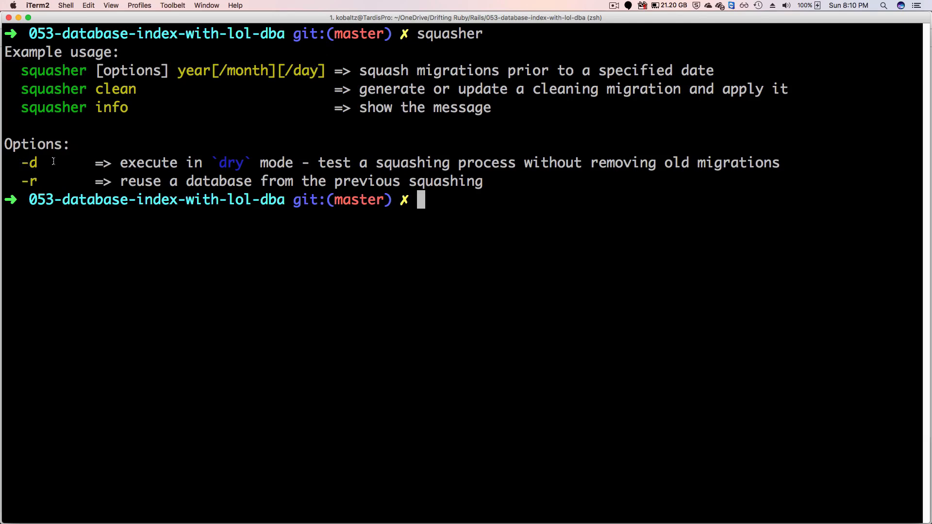
pyautogui.moveTo(52, 156)
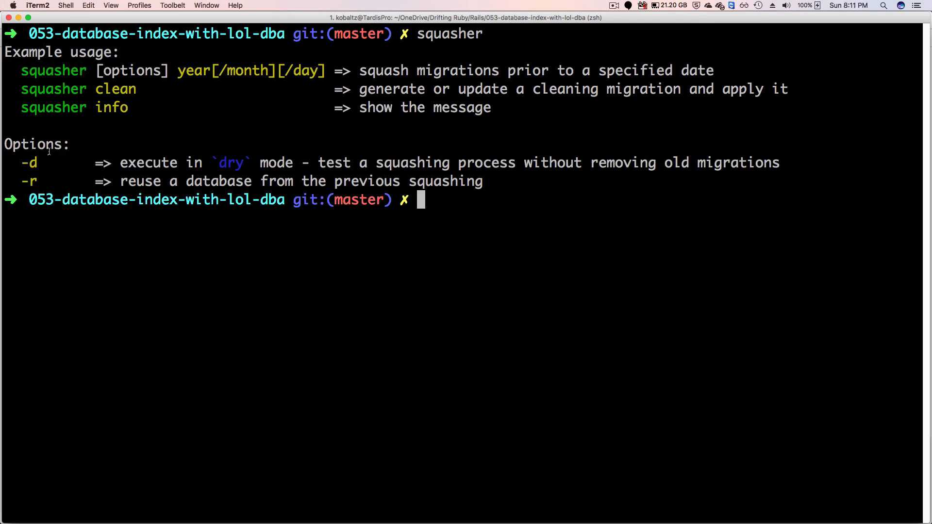